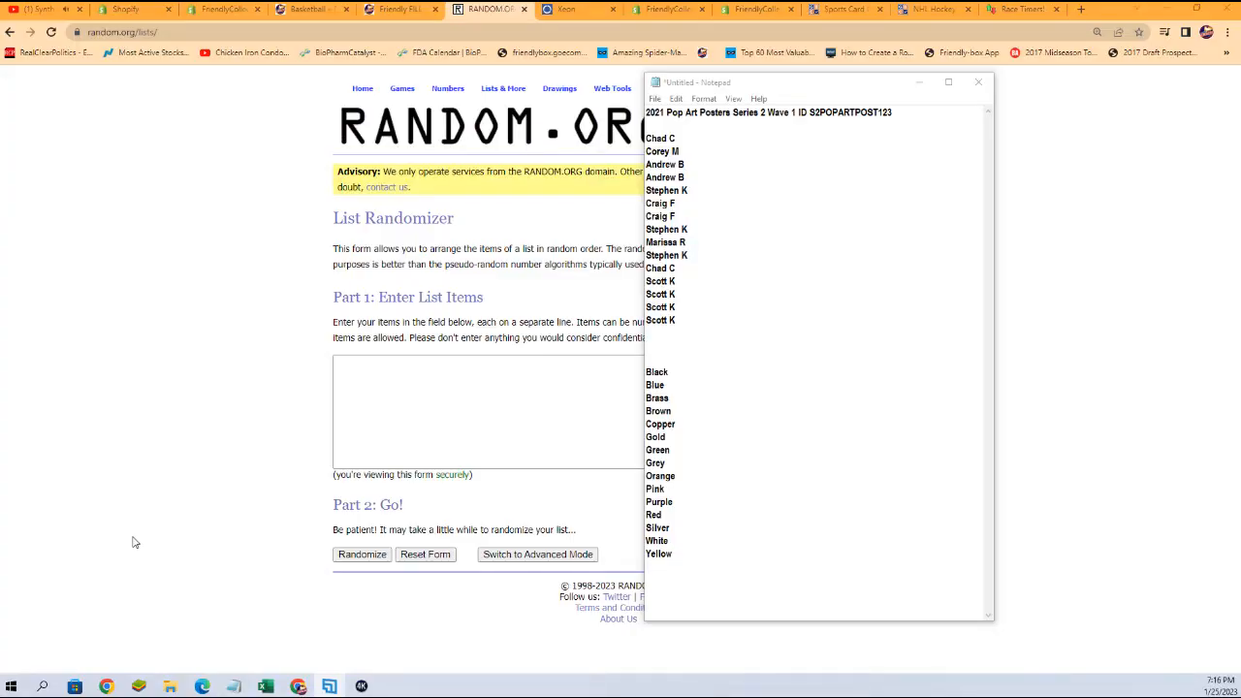
- Select and copy the fifteen owner names from the Notepad notes
left_click_drag(660, 204, 659, 325)
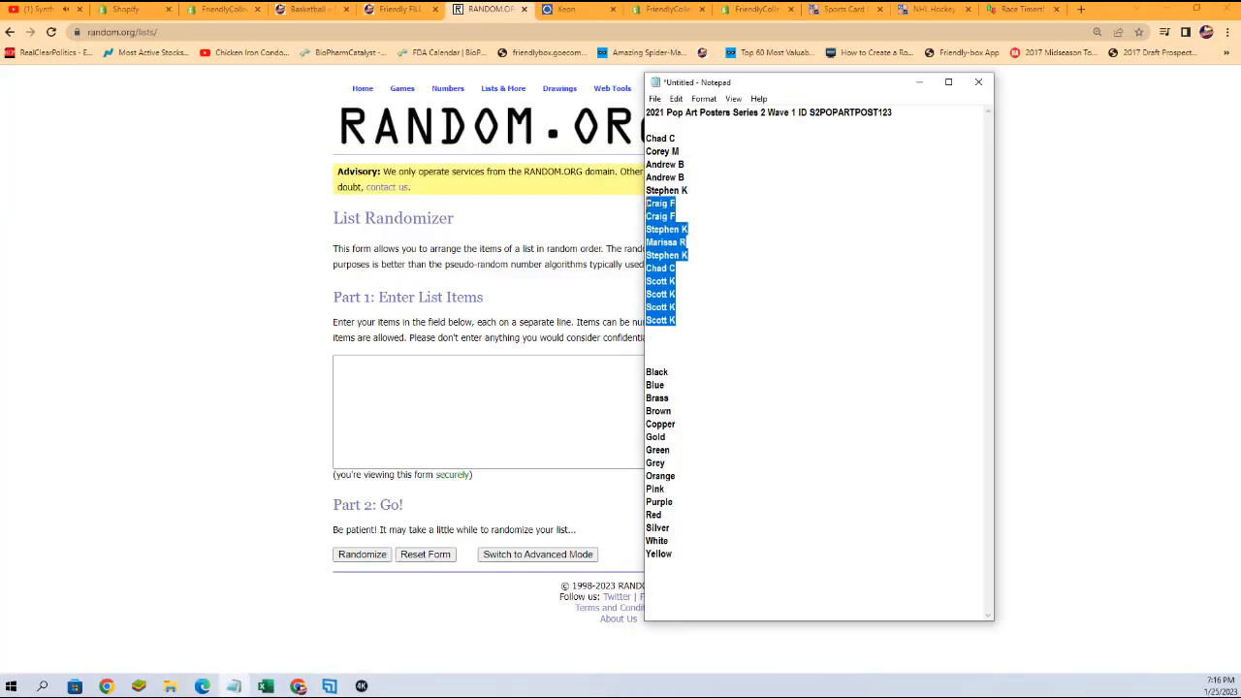
right_click(664, 140)
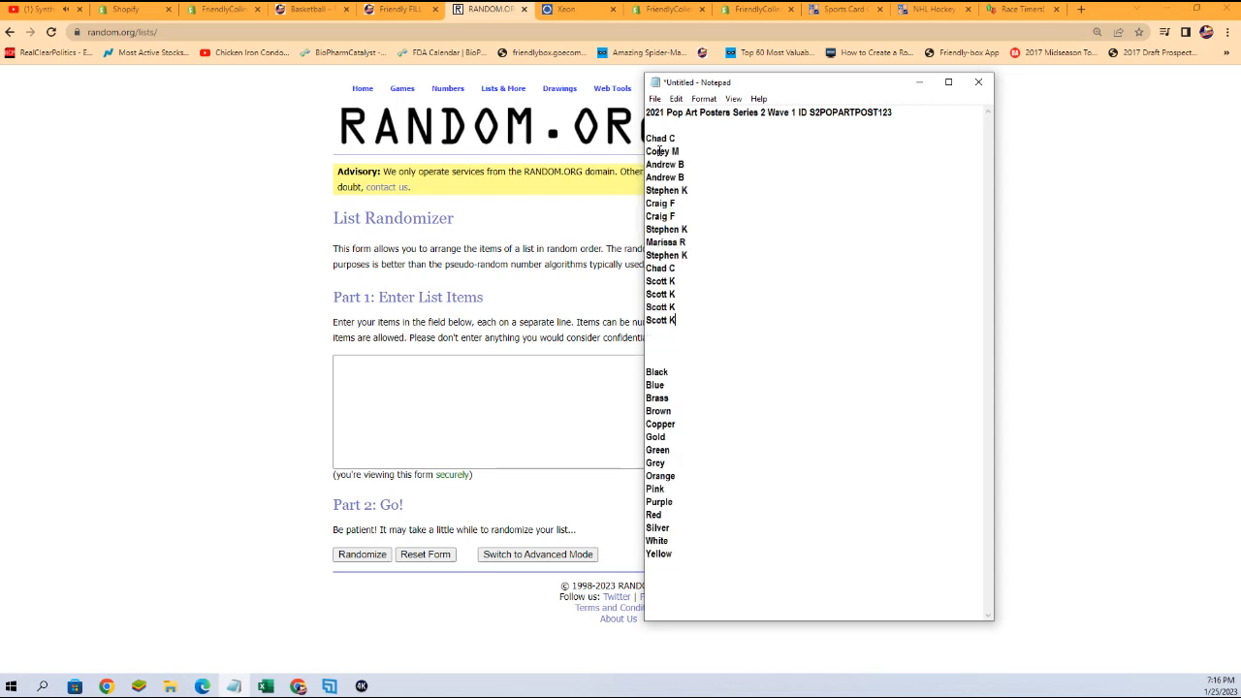
left_click_drag(661, 176, 661, 320)
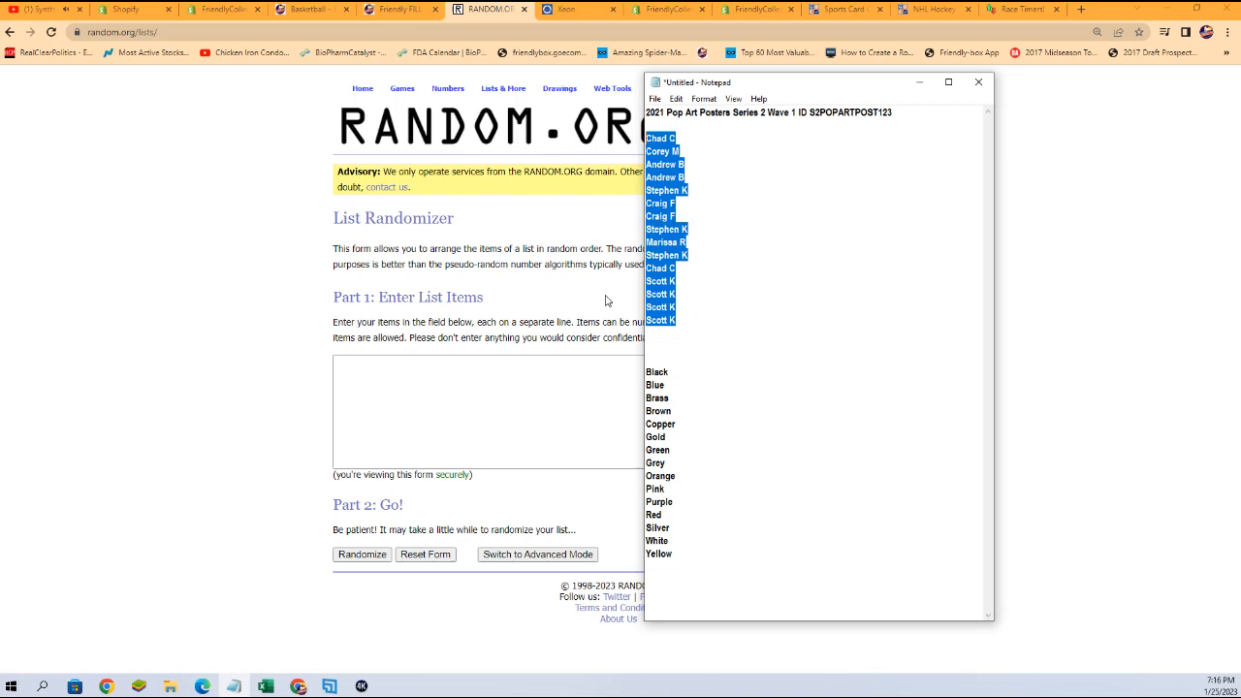
- Paste the fifteen owner names into the list box and shuffle them repeatedly
right_click(494, 412)
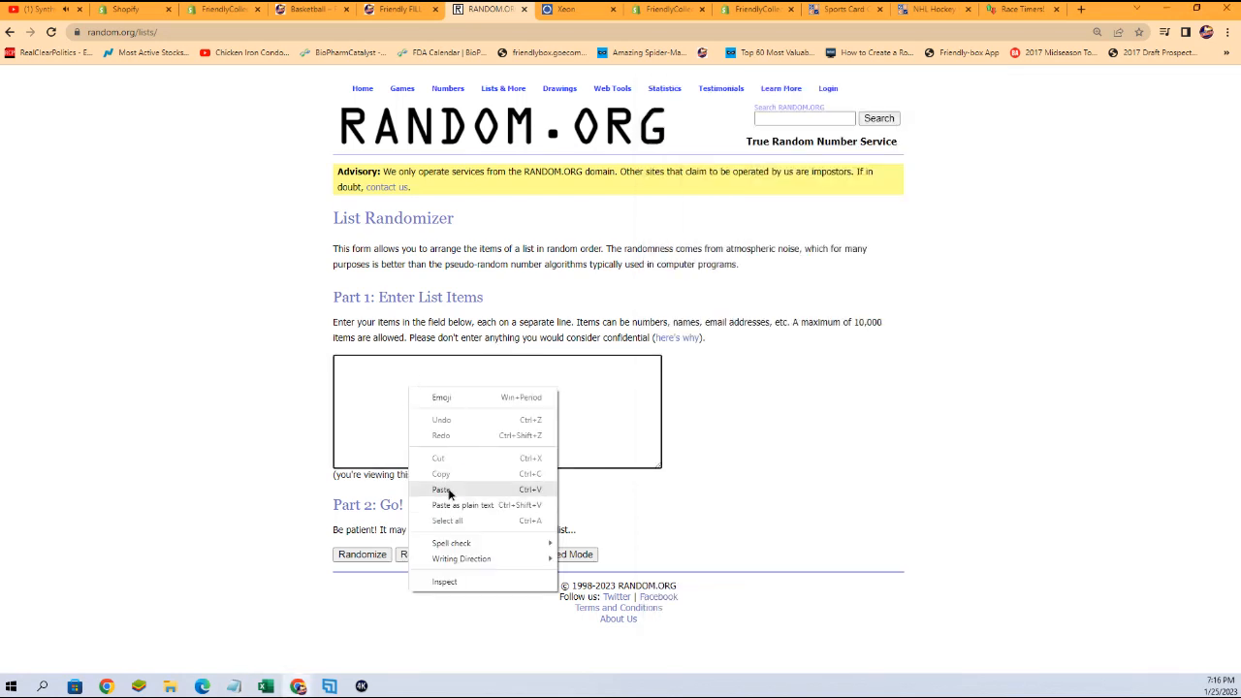
left_click(442, 488)
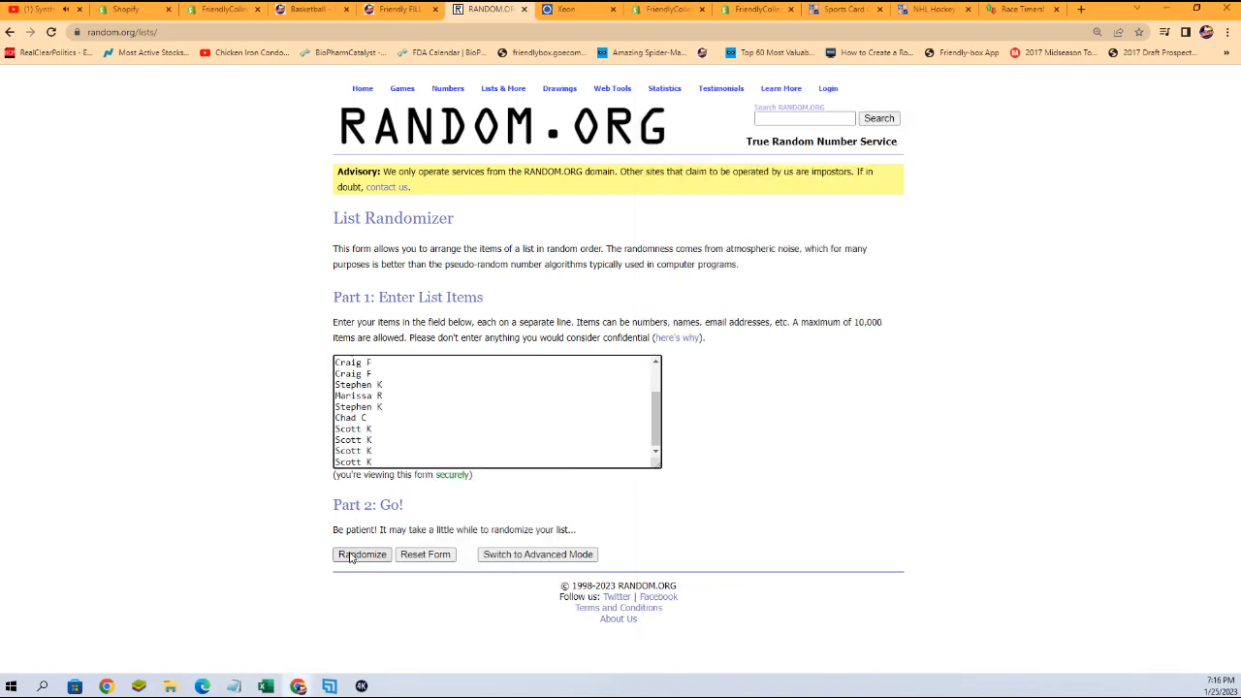
left_click(361, 554)
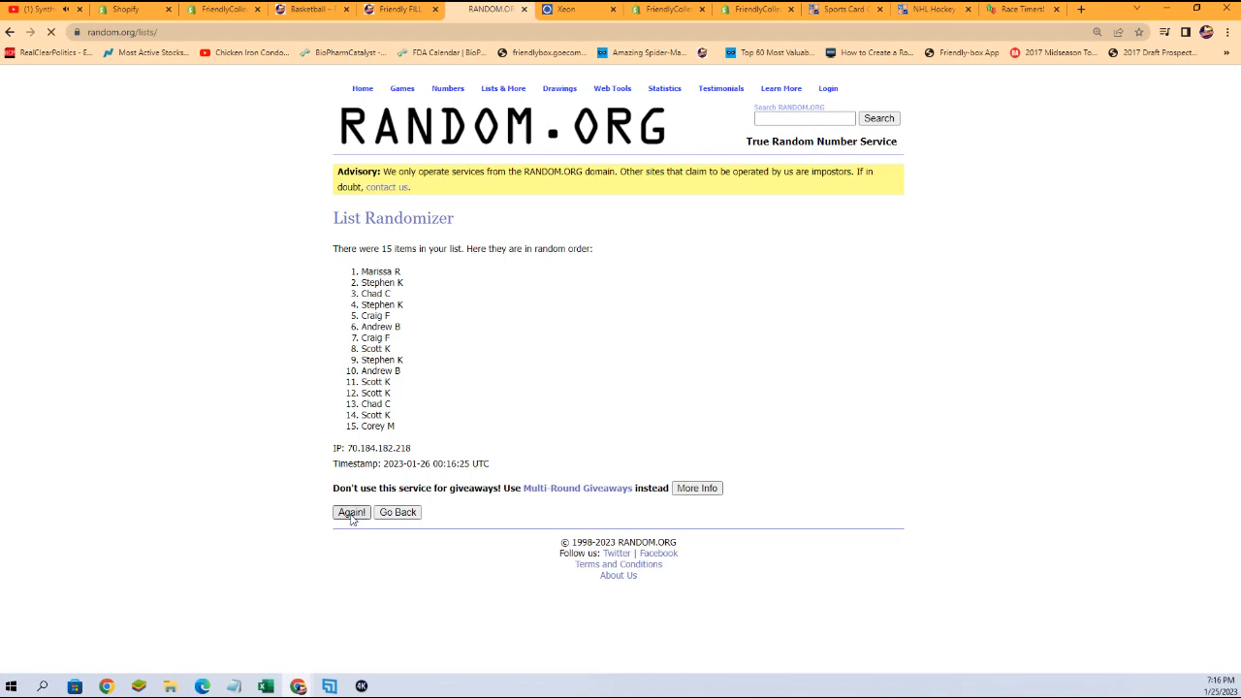
left_click(351, 512)
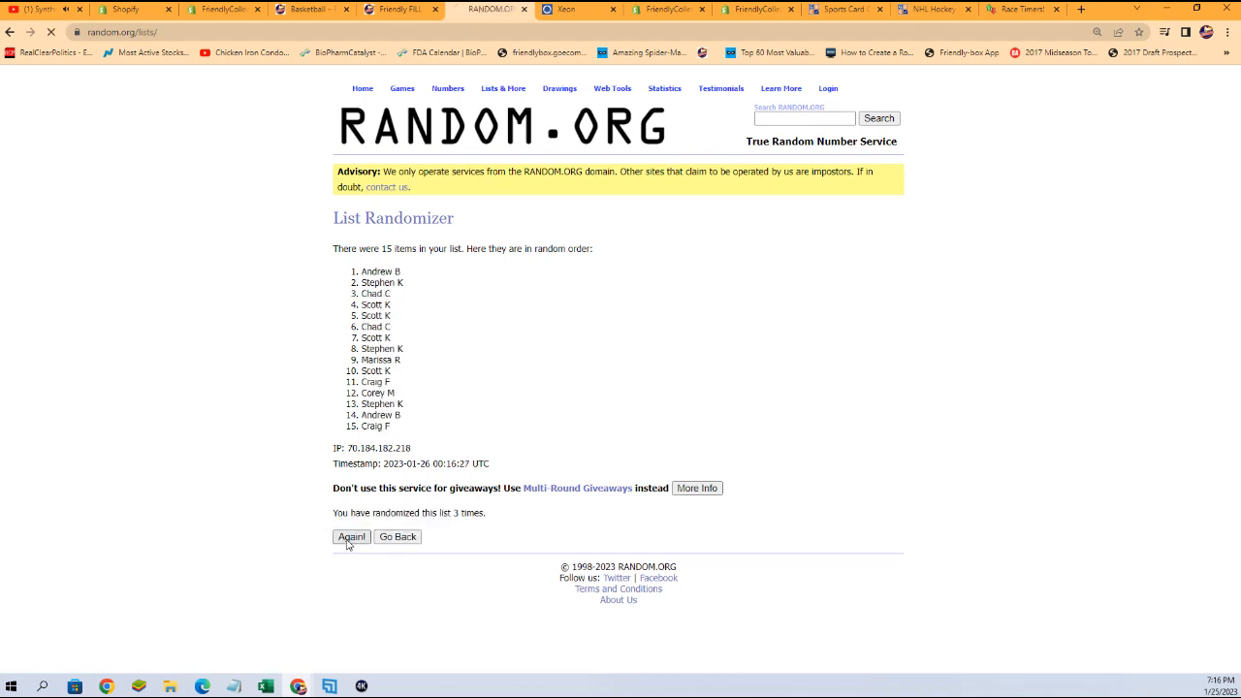
left_click(351, 536)
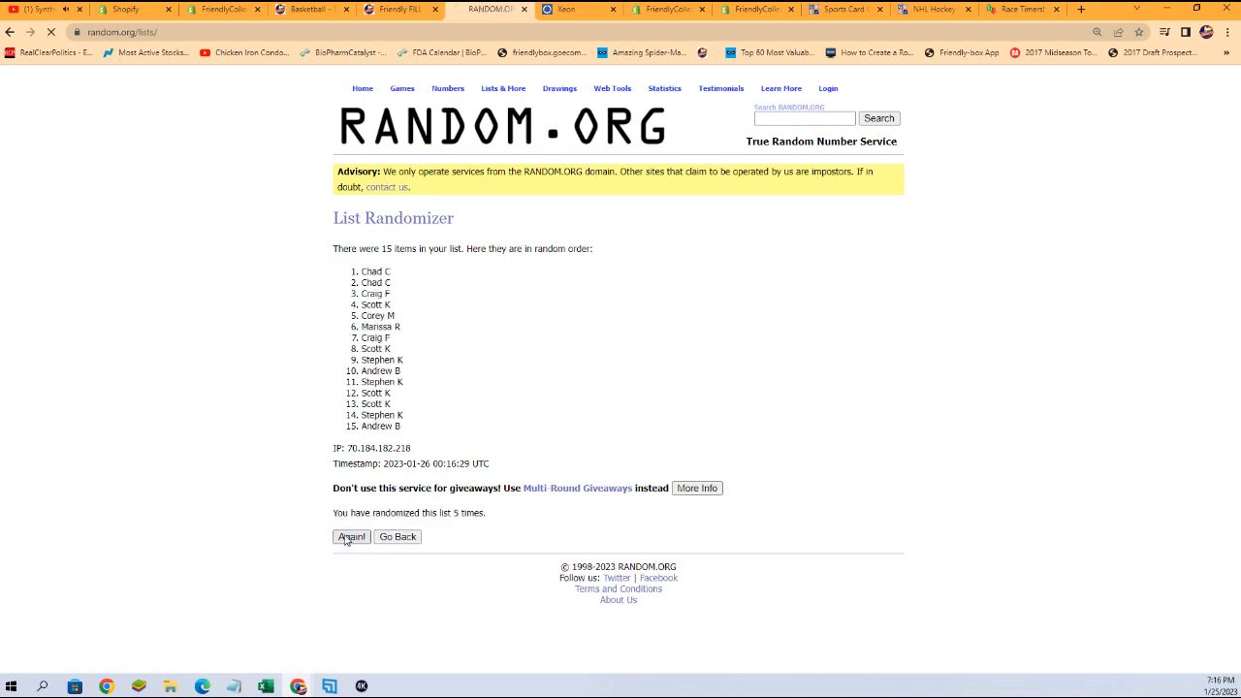
left_click(351, 536)
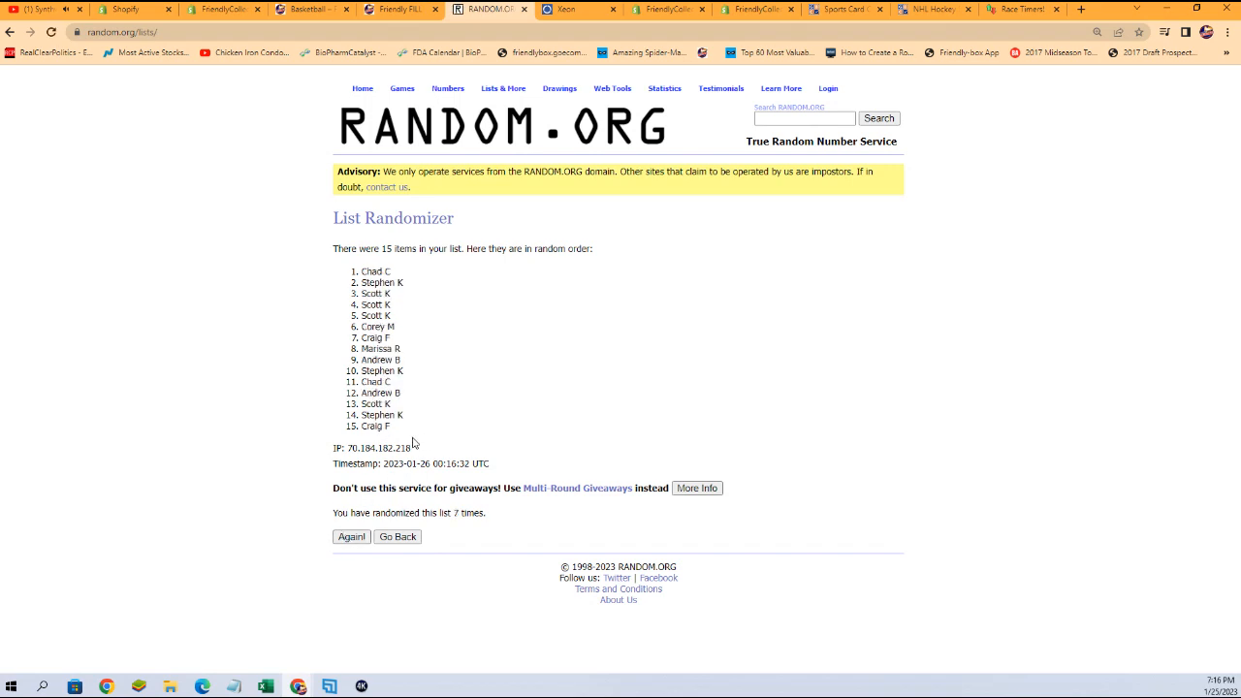
- Select the whole shuffled owner names list and switch to Excel
left_click_drag(376, 400, 386, 448)
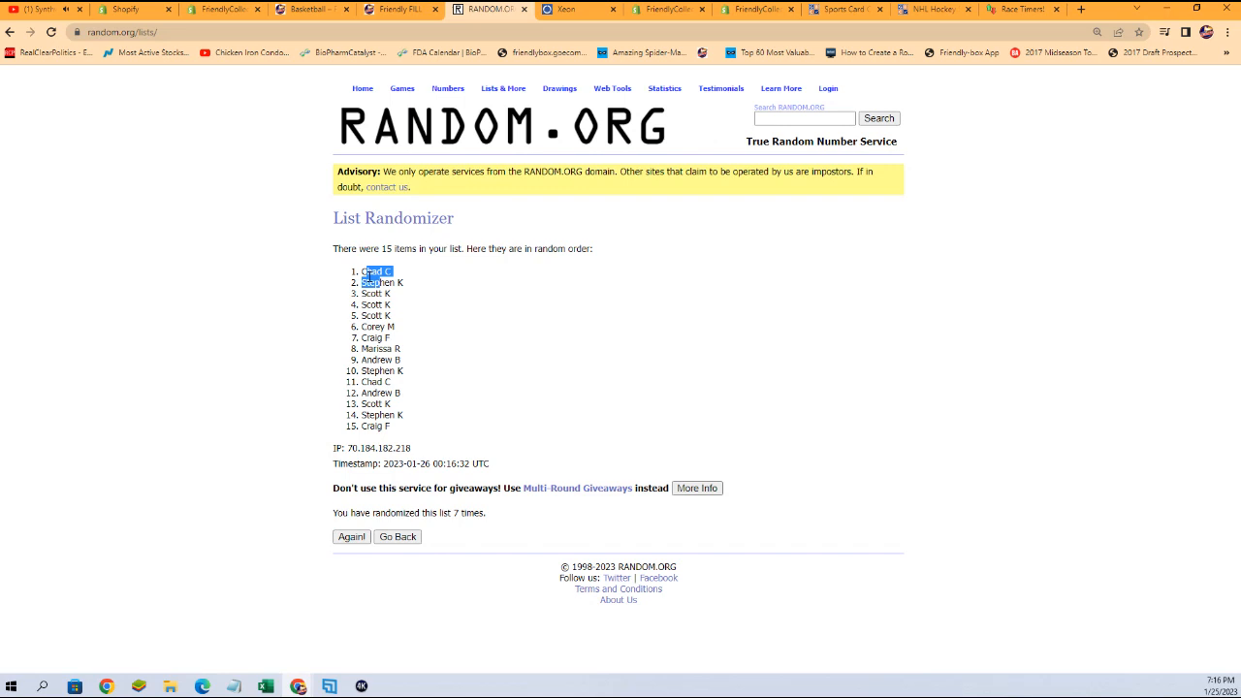
left_click_drag(373, 276, 406, 407)
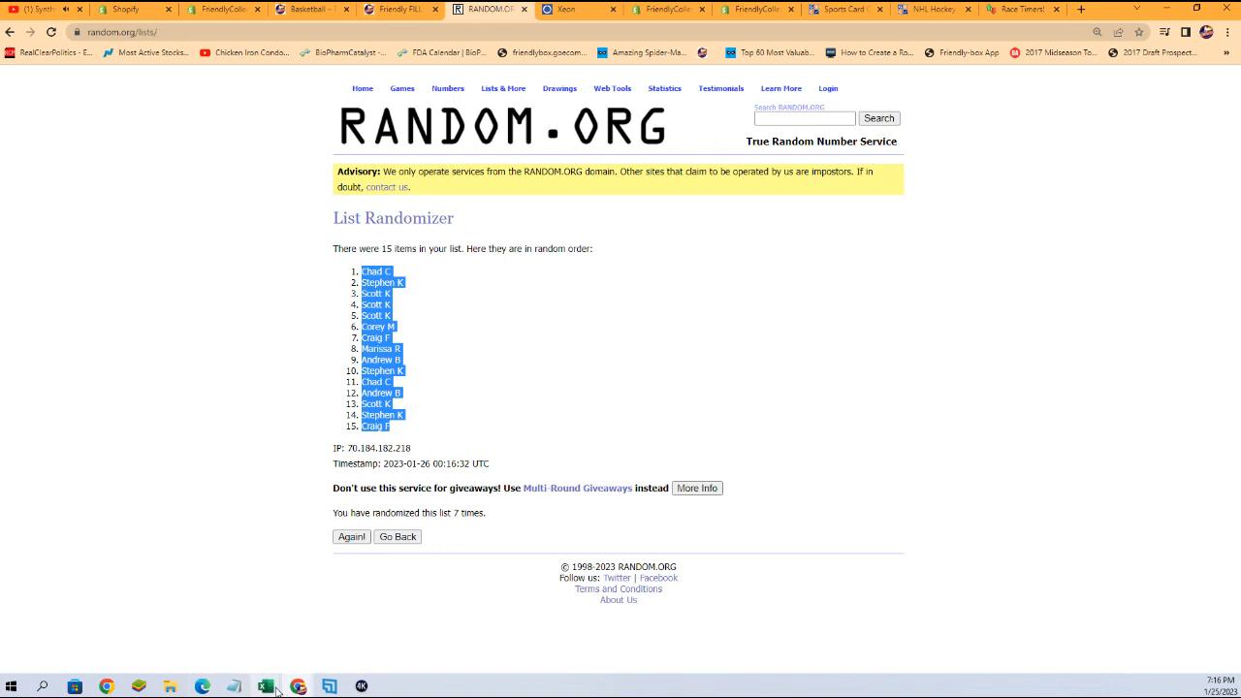
left_click(263, 687)
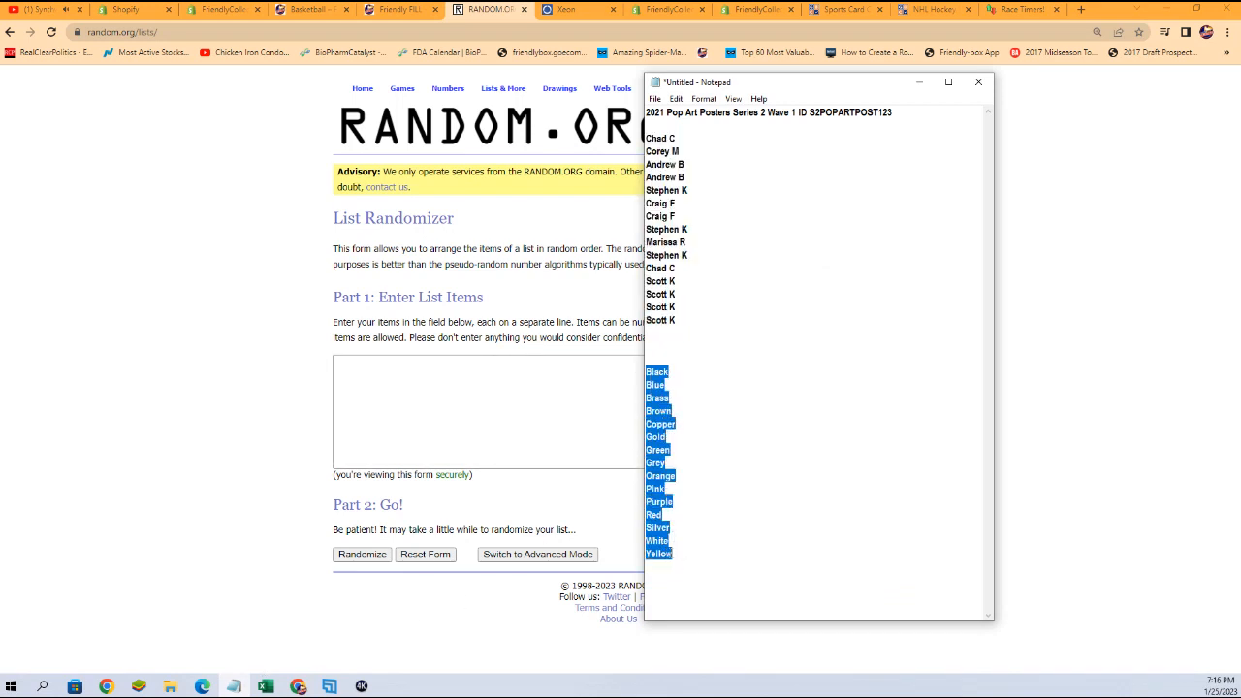
- Copy the Notepad colour list and start pasting it into the randomizer's list box
right_click(689, 359)
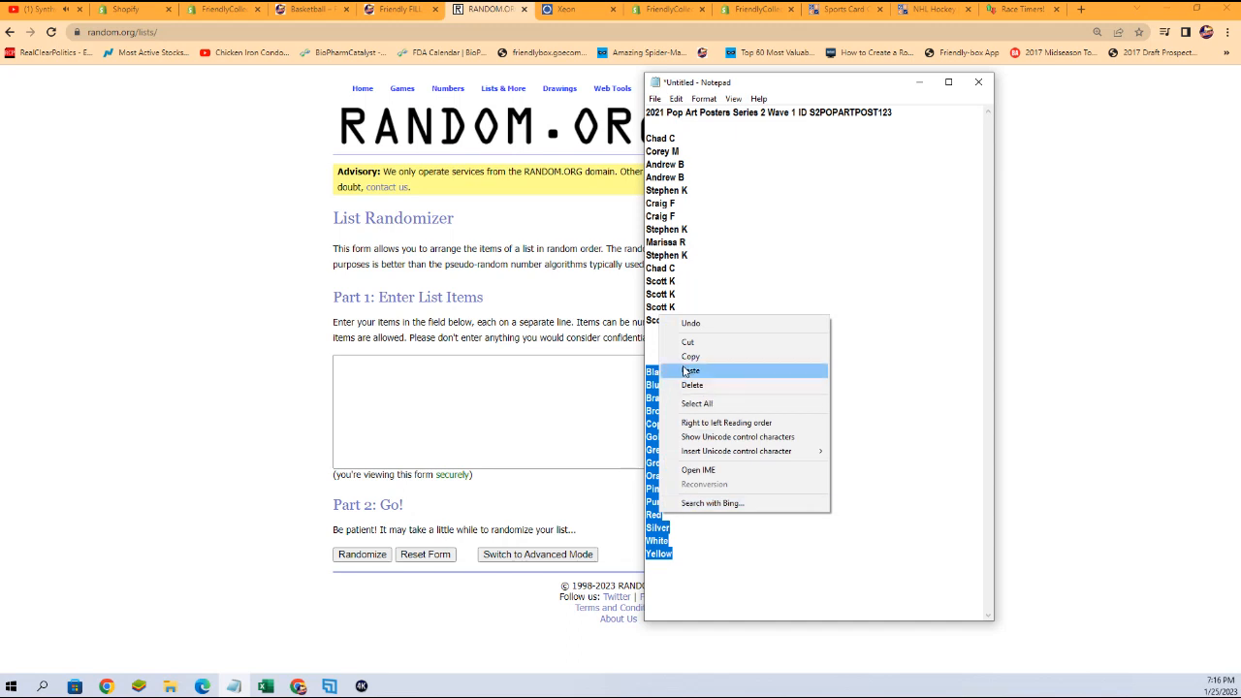
right_click(472, 388)
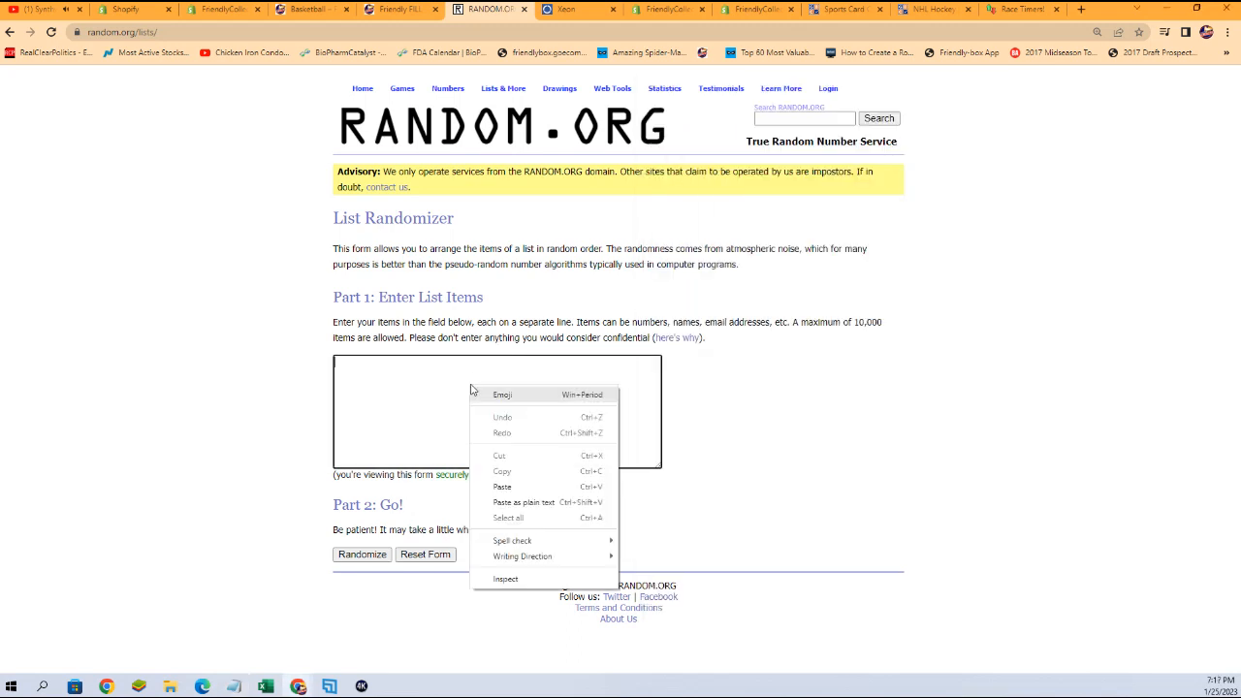
- Paste the fifteen colours, shuffle them repeatedly, and copy the shuffled result
left_click(502, 486)
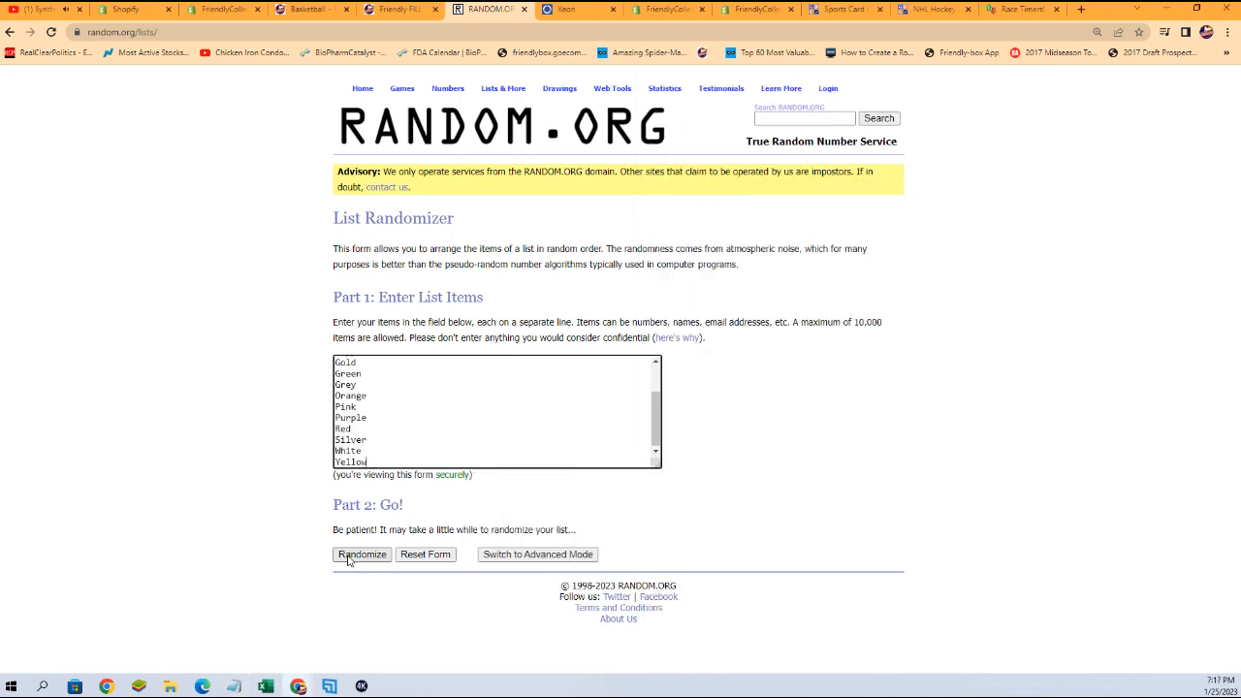
left_click(360, 553)
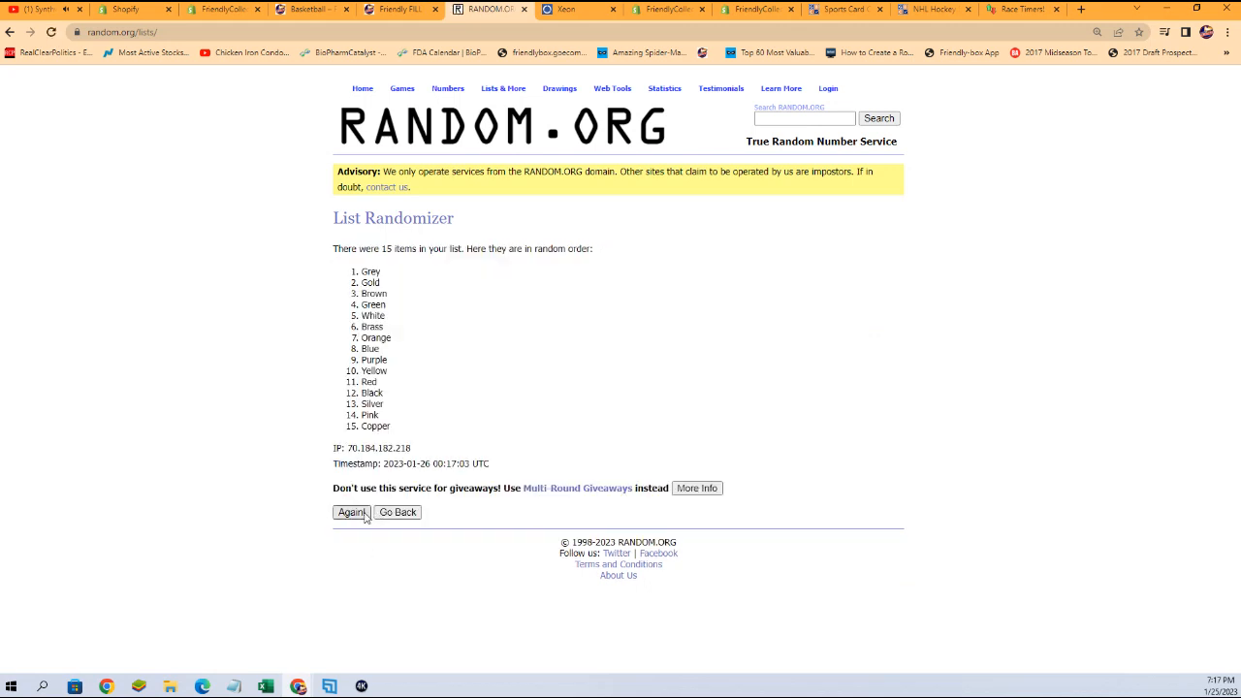
left_click(351, 511)
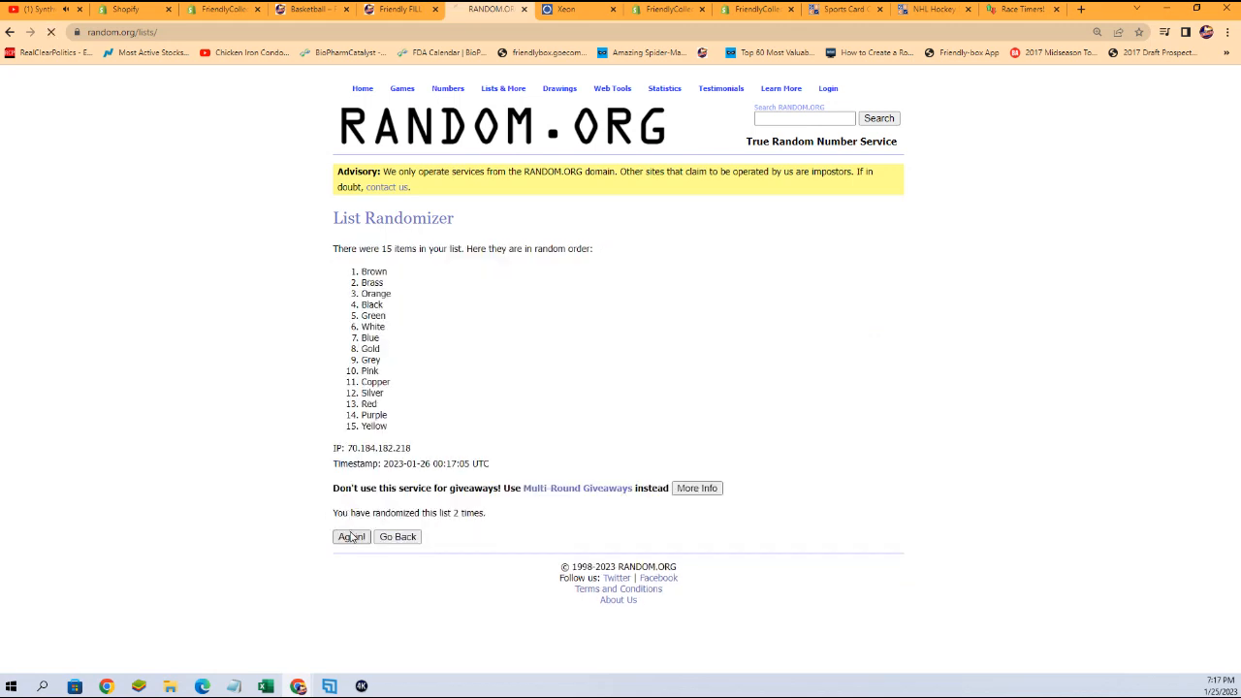
left_click(351, 536)
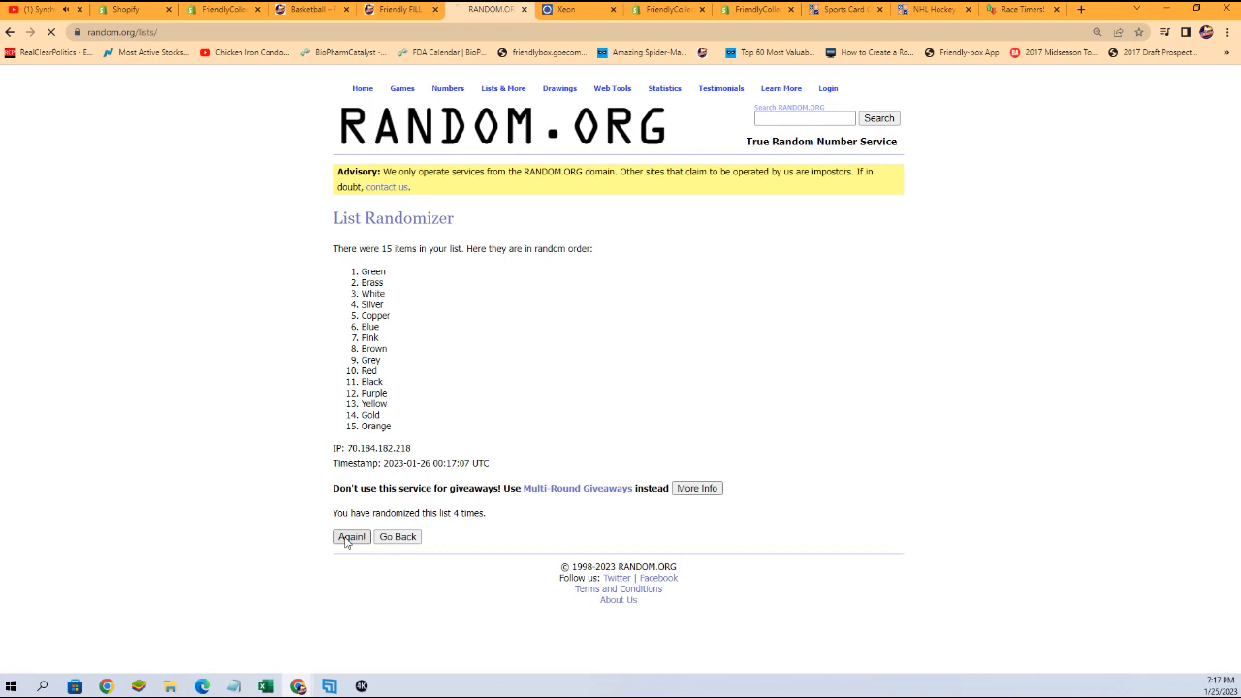
left_click(351, 536)
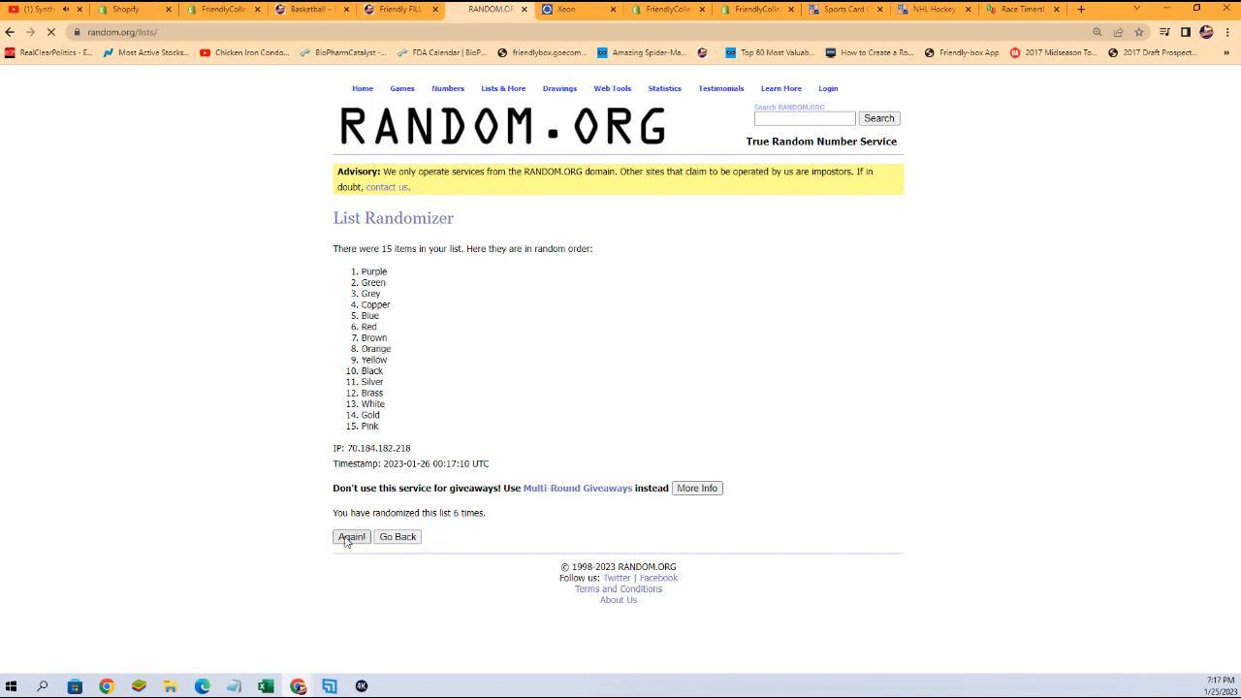
left_click(351, 536)
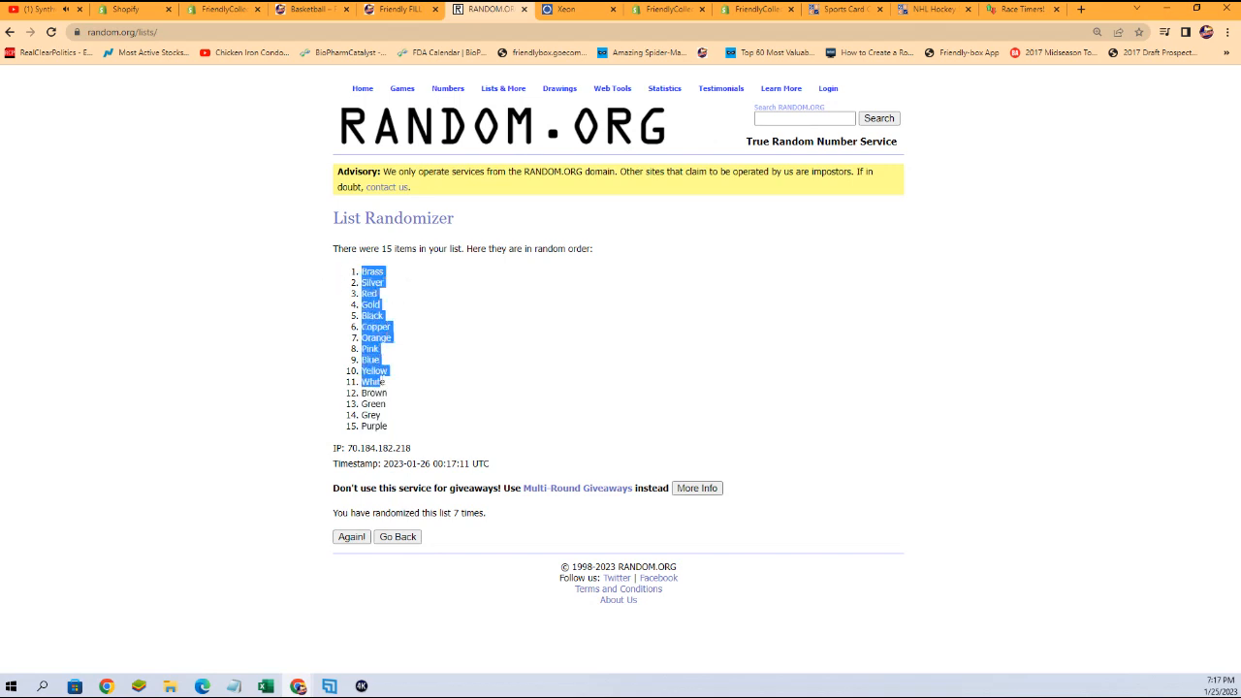
right_click(388, 393)
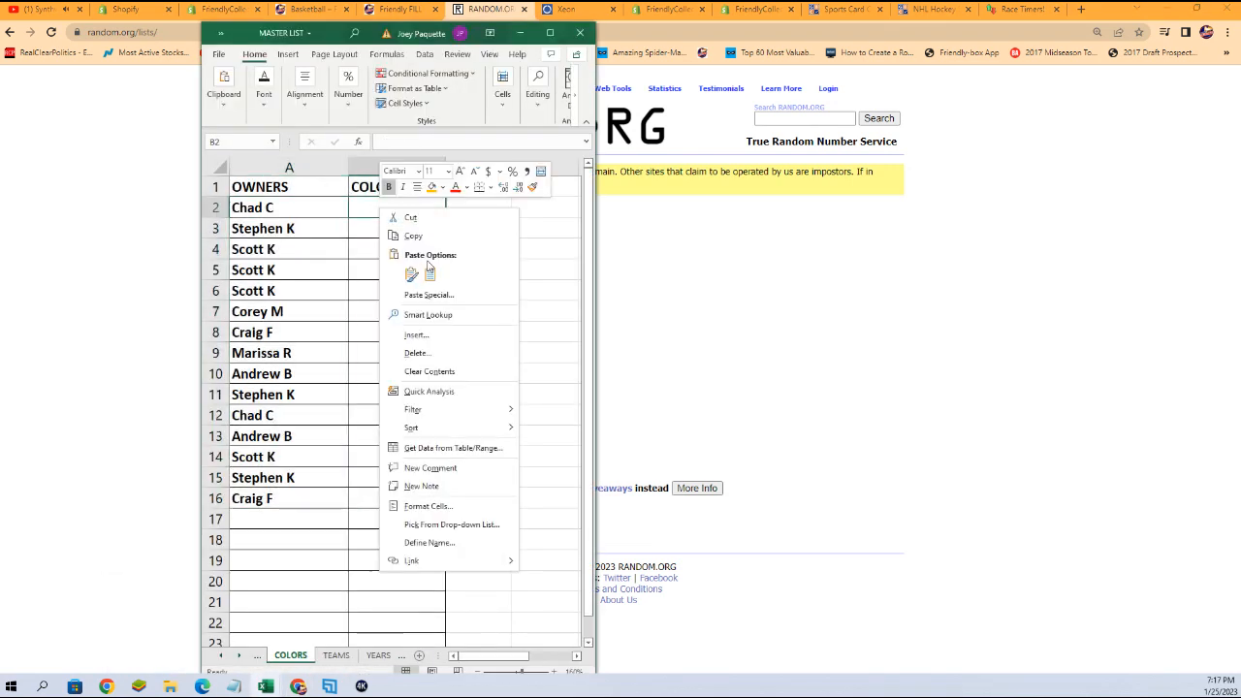
- Paste Special the shuffled colours into B2 as plain Text
left_click(428, 294)
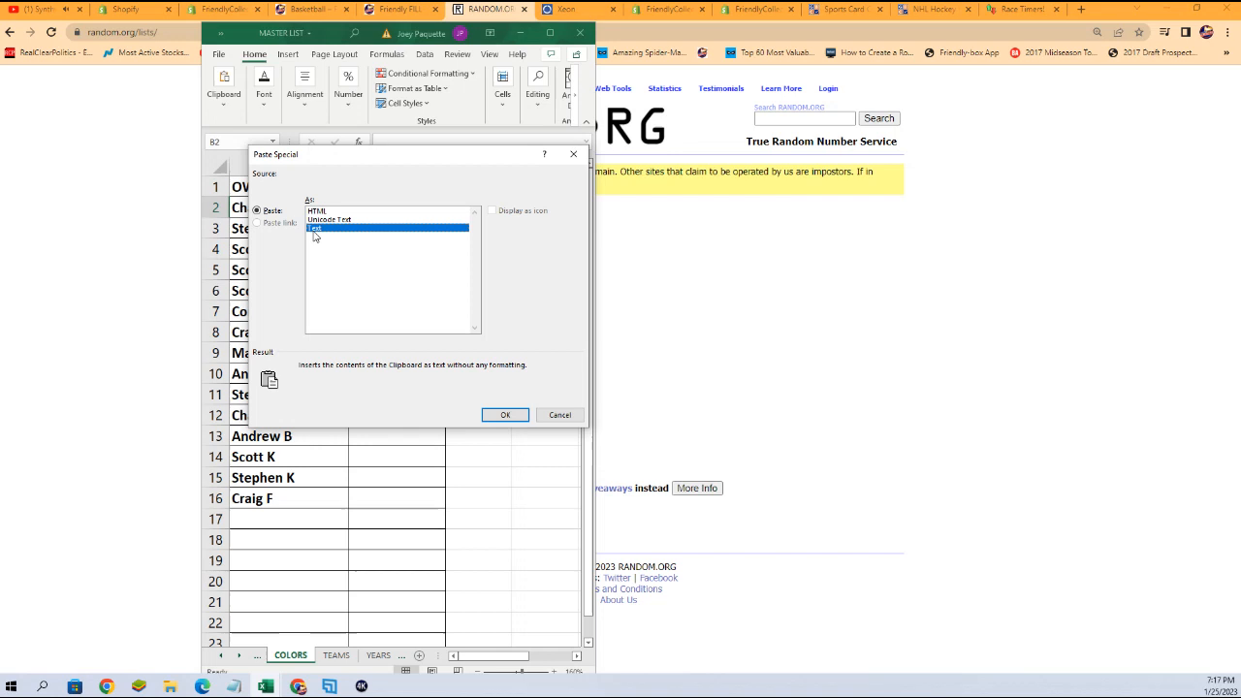
left_click(504, 415)
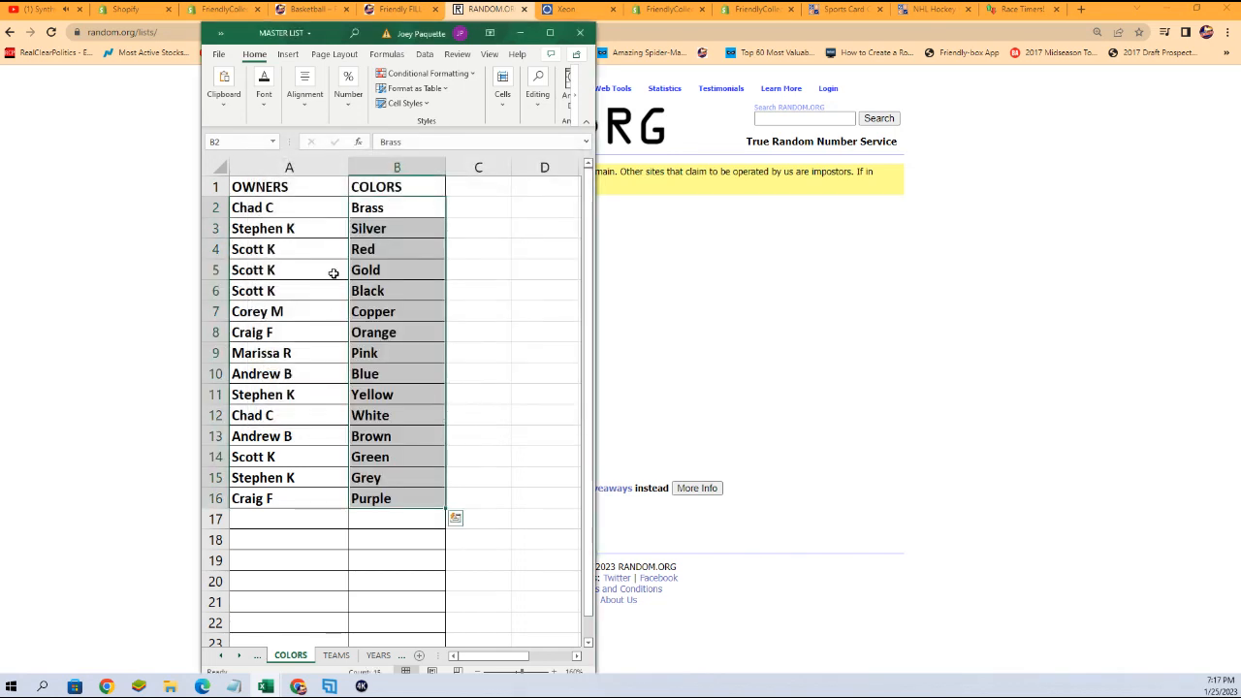
left_click(289, 207)
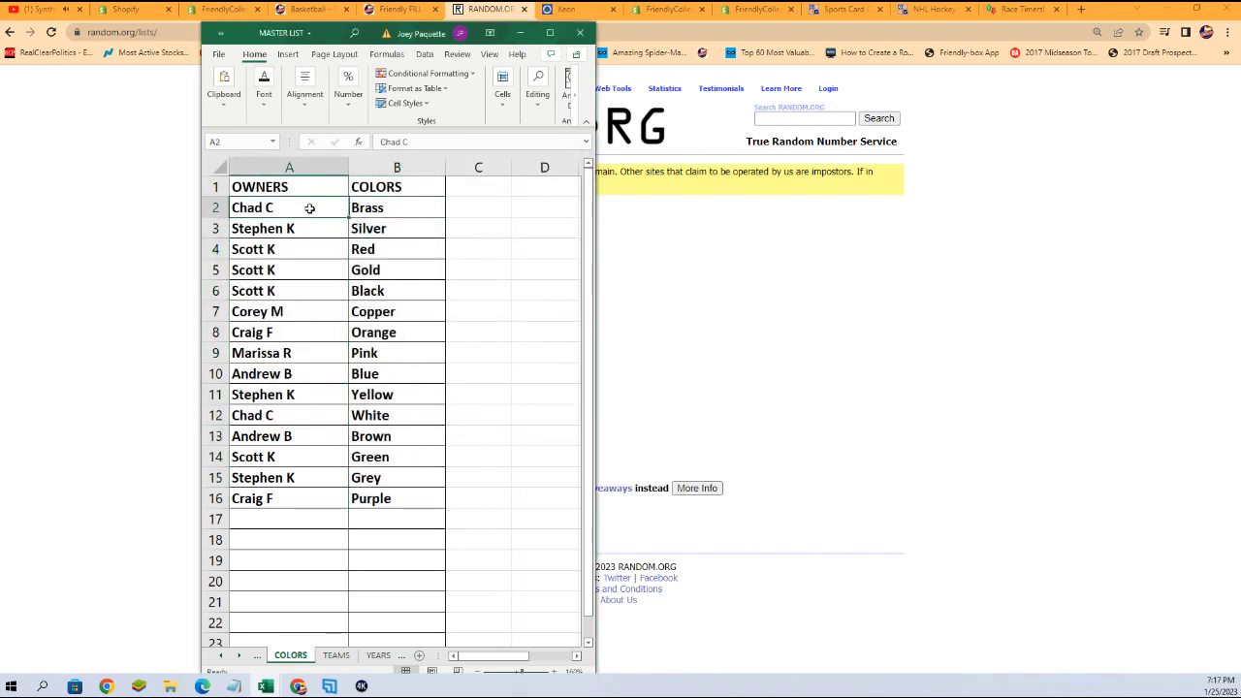